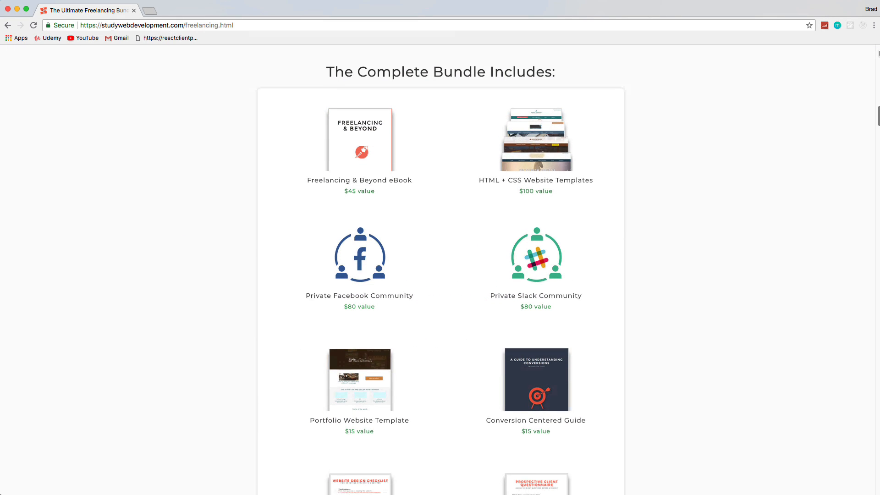
# Scroll through the bundle list, then enter discount code 'brad25' in the payment details.
pyautogui.scroll(-3)
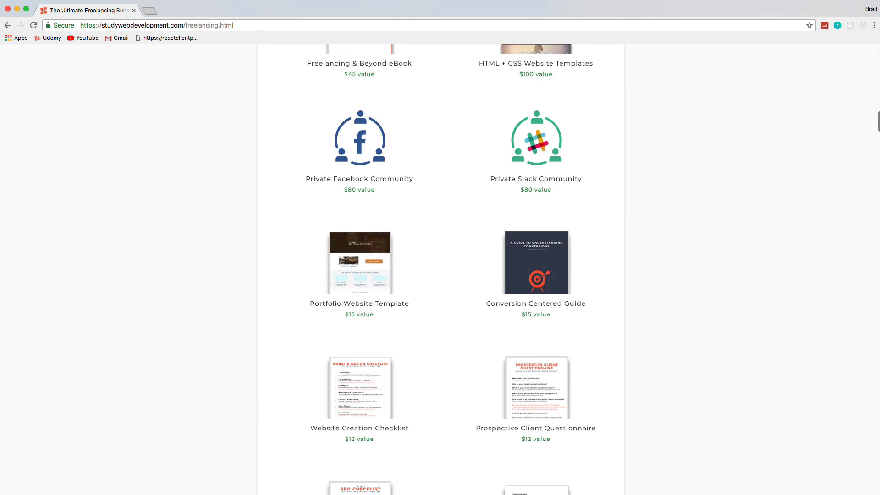
pyautogui.scroll(-3)
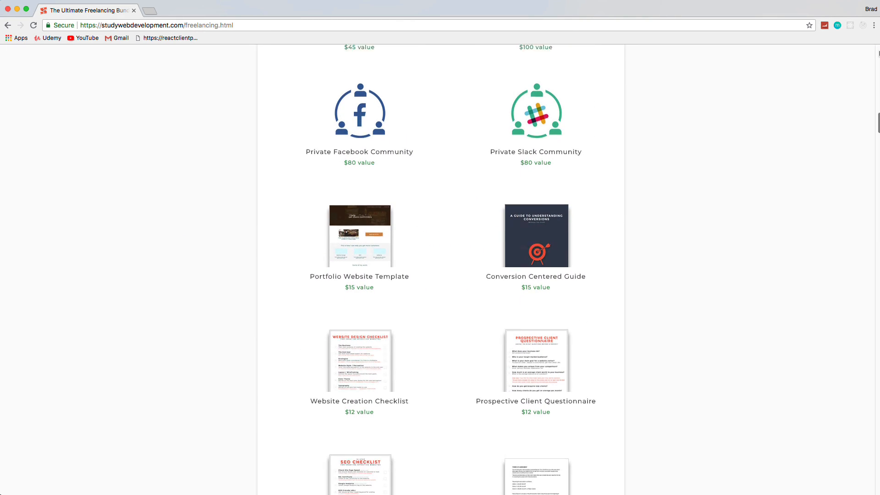
pyautogui.scroll(-3)
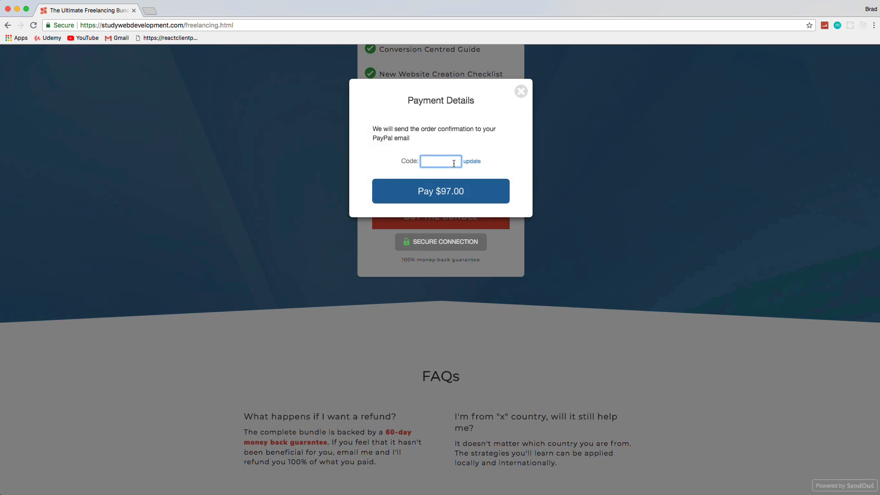
pyautogui.write('brad25')
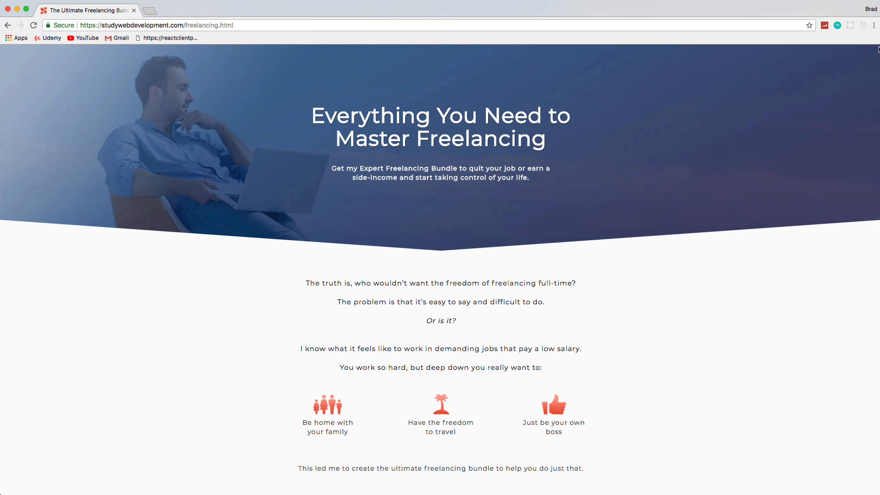
# Scroll down the 'Complete Bundle Includes' section to the SEO Checklist and Client Proposal Template.
pyautogui.scroll(-3)
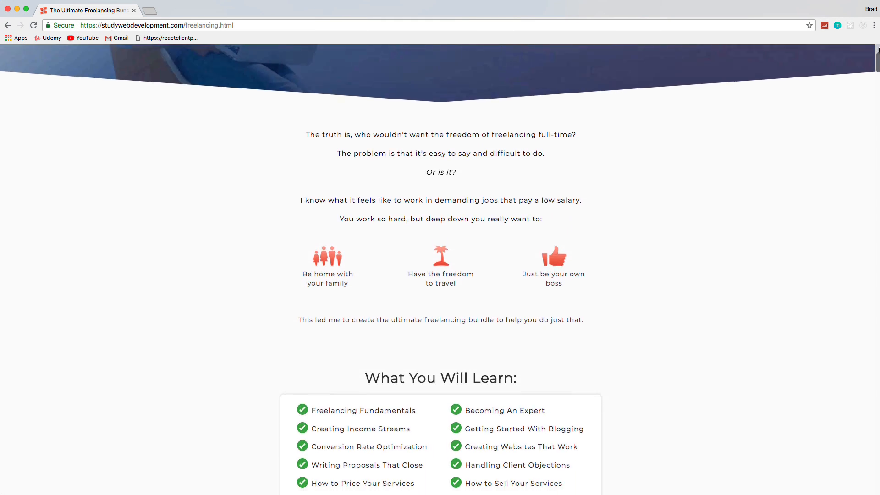
pyautogui.scroll(-3)
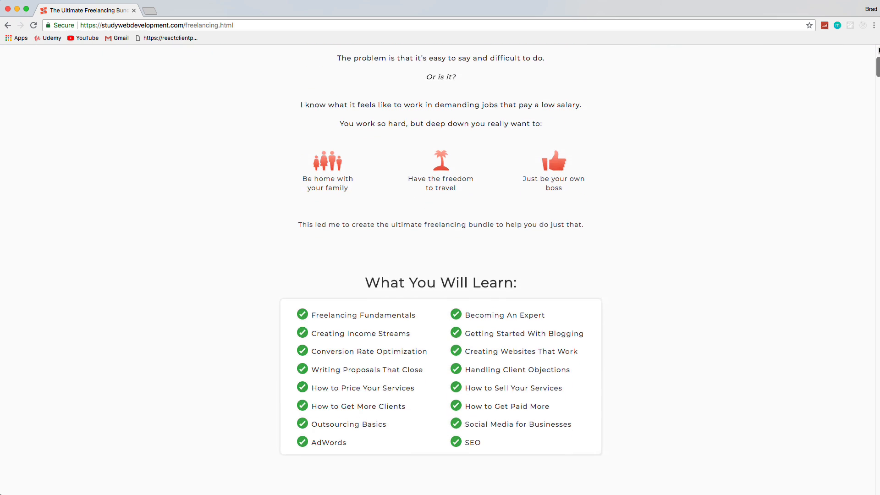
pyautogui.scroll(-3)
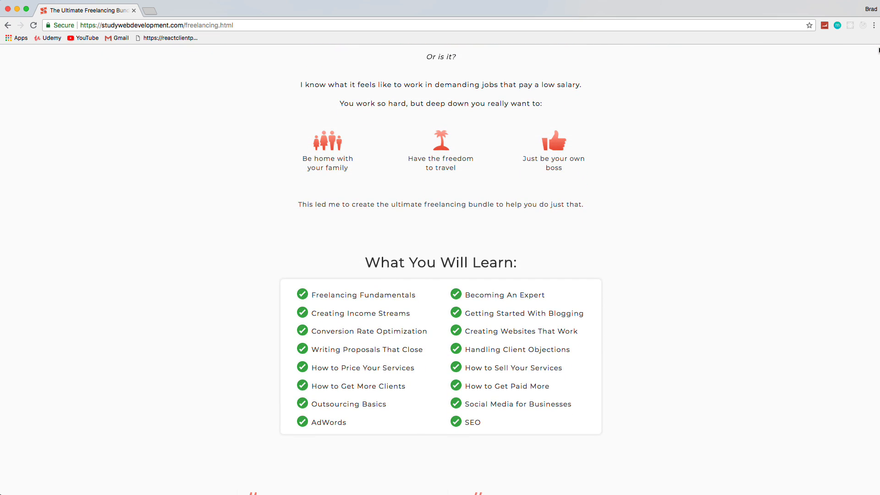
pyautogui.scroll(-3)
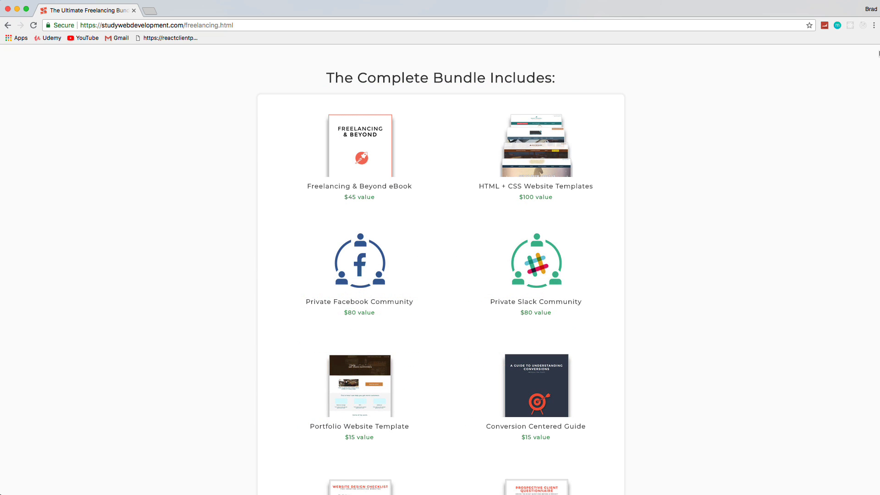
pyautogui.scroll(-3)
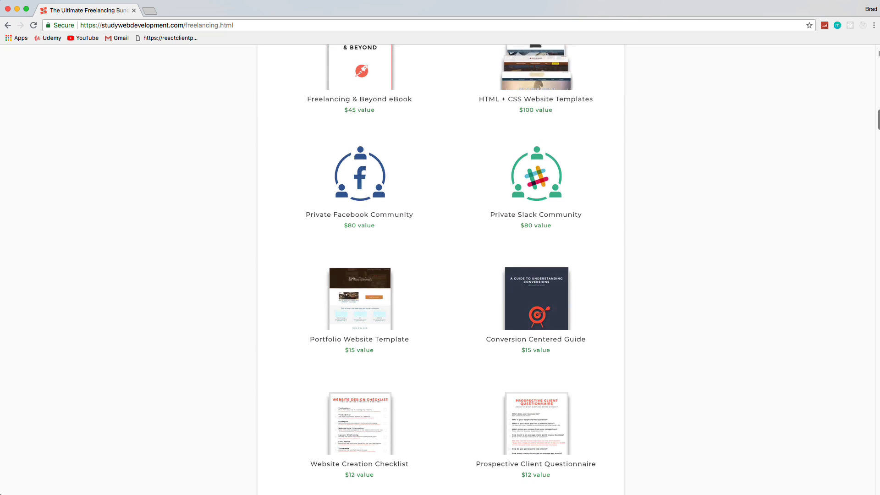
pyautogui.scroll(-3)
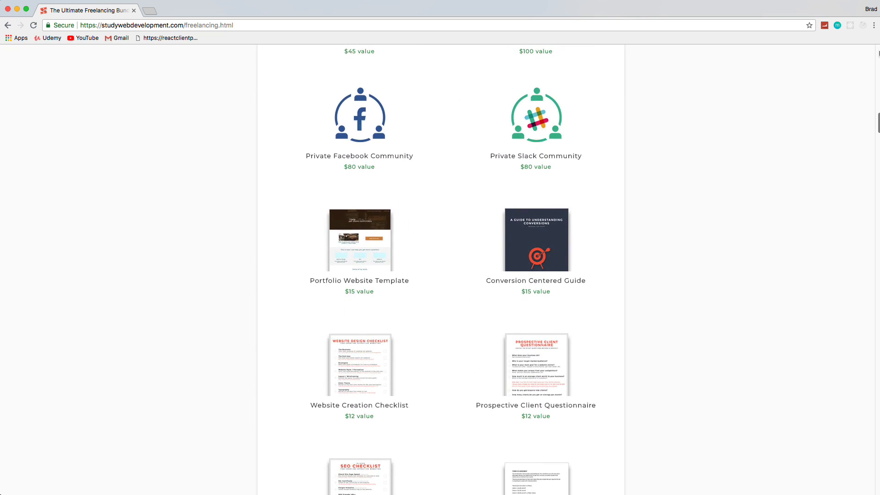
pyautogui.scroll(-3)
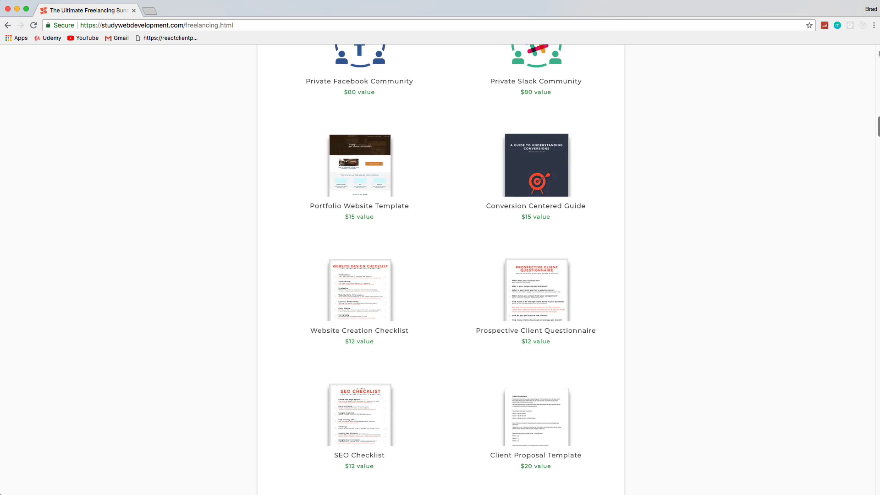
pyautogui.scroll(-3)
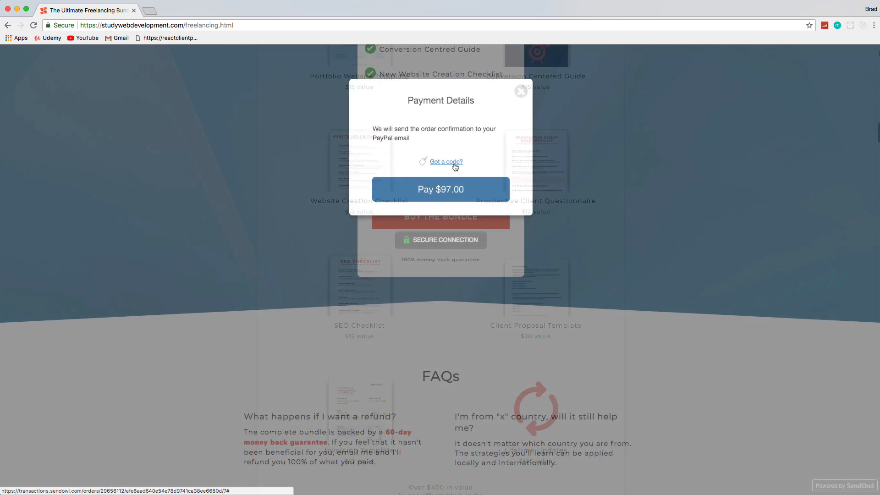
# Apply discount code 'brad25', taking $24.25 off for a $72.75 bundle price.
pyautogui.click(446, 162)
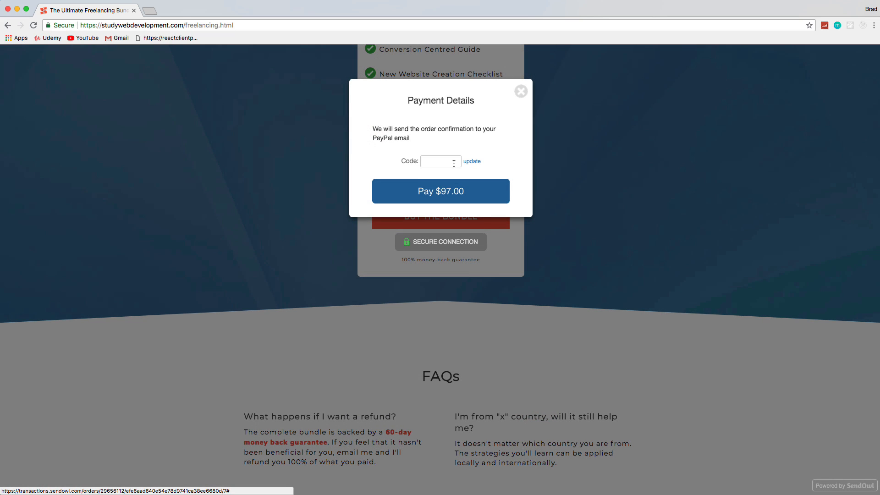
pyautogui.write('brad25')
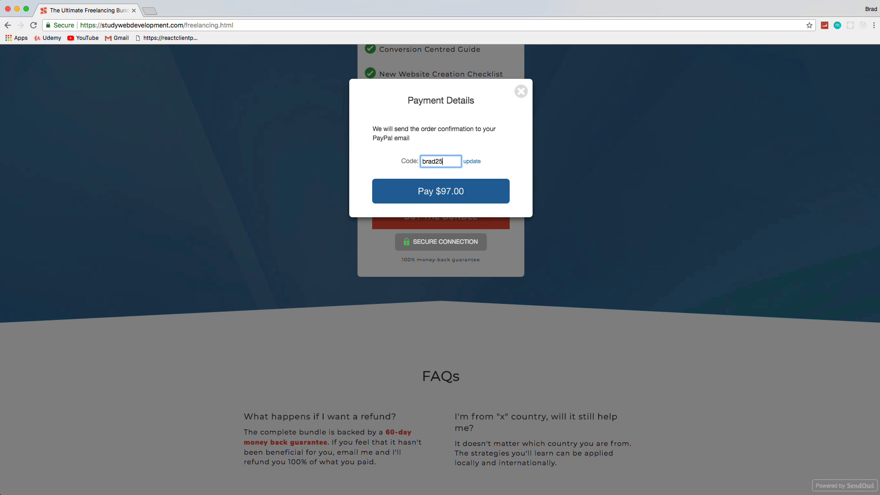
pyautogui.click(471, 162)
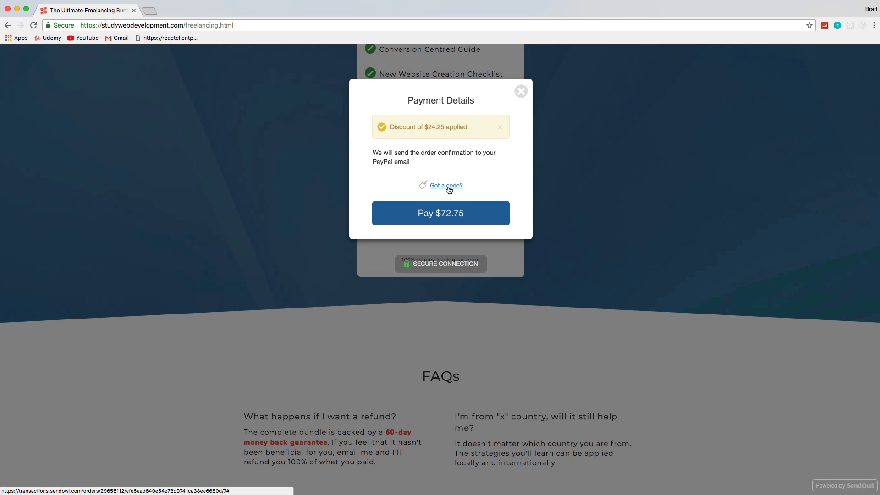